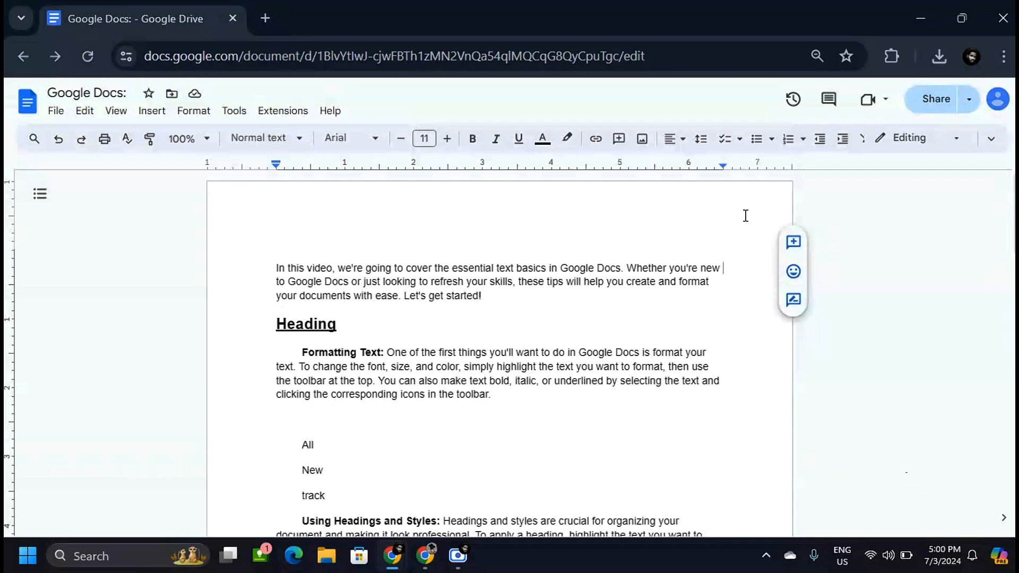
Send an Editor invitation for the document to the second account's address.
{"action": "left_click", "coordinate": [967, 99]}
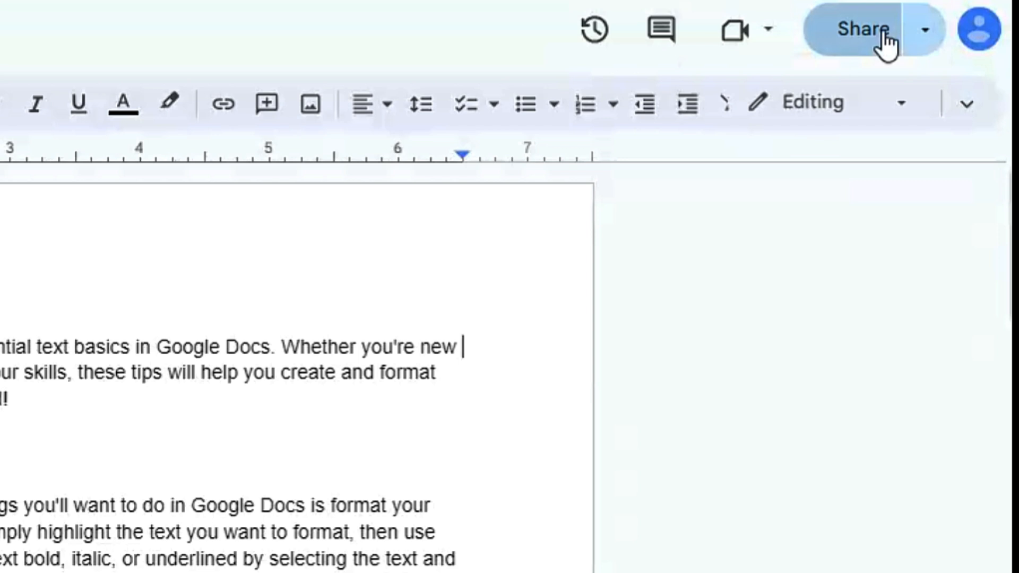
{"action": "left_click", "coordinate": [860, 28]}
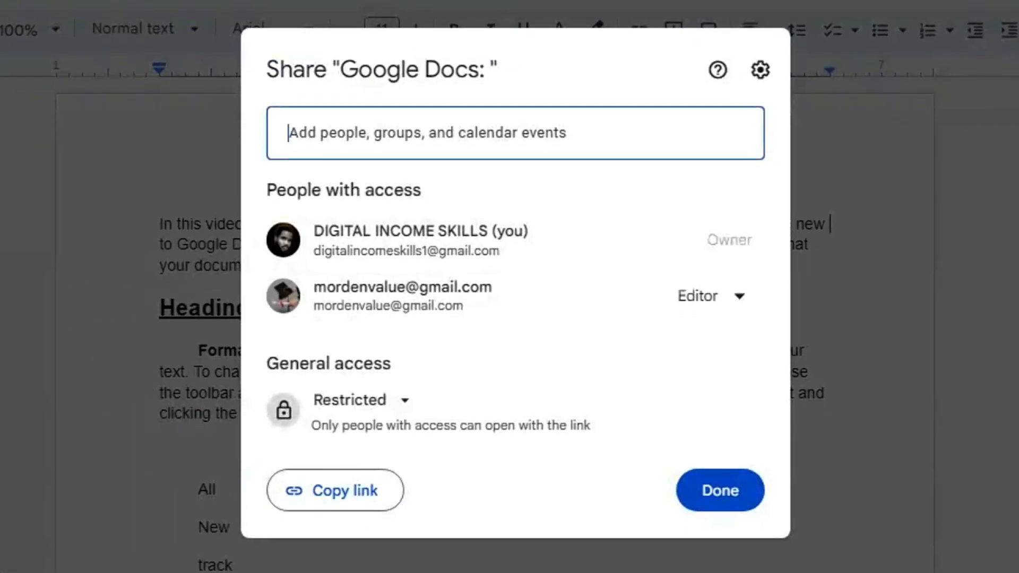
{"action": "mouse_move", "coordinate": [616, 201]}
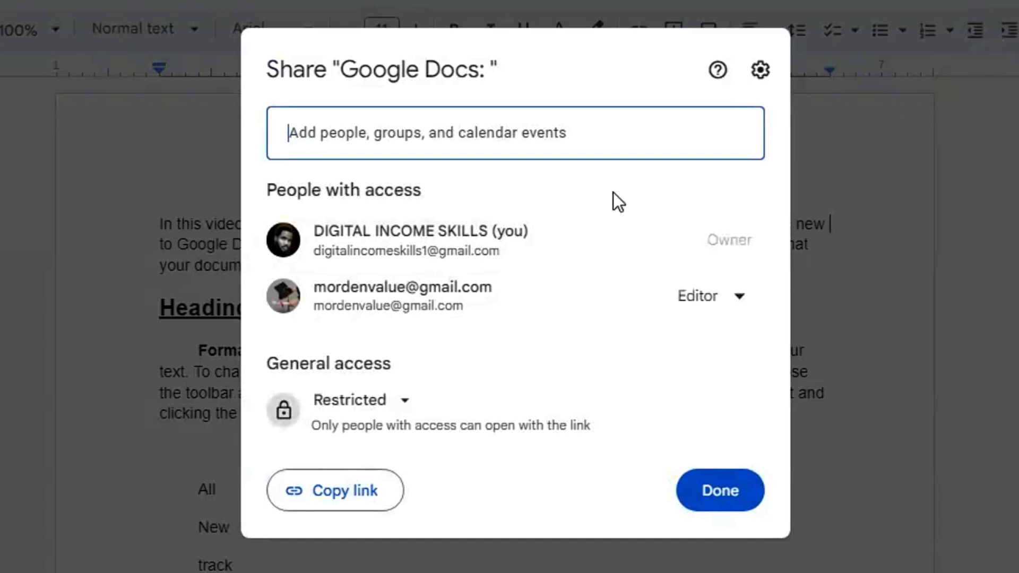
{"action": "mouse_move", "coordinate": [491, 181]}
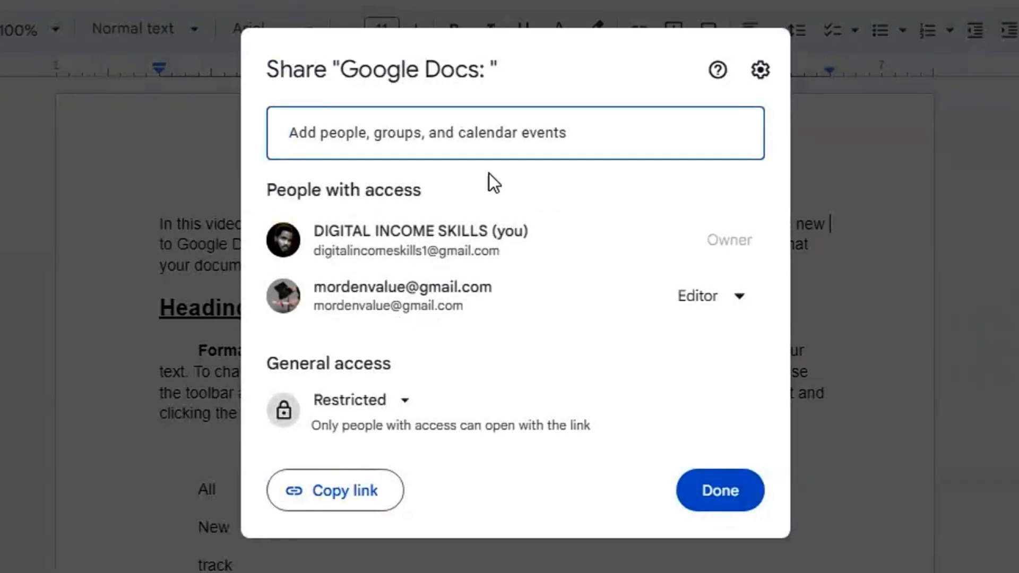
{"action": "left_click", "coordinate": [514, 133]}
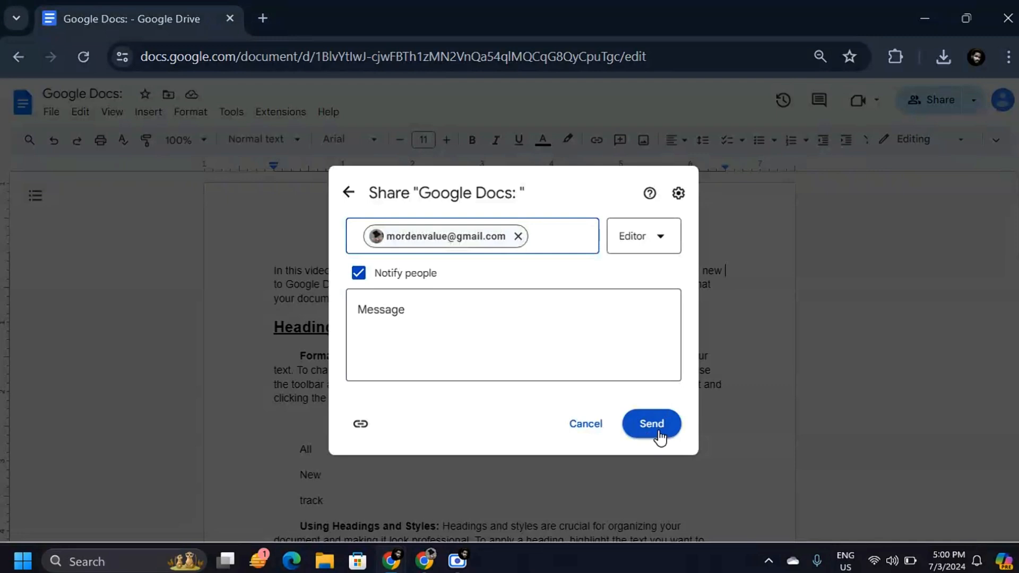
{"action": "left_click", "coordinate": [650, 424]}
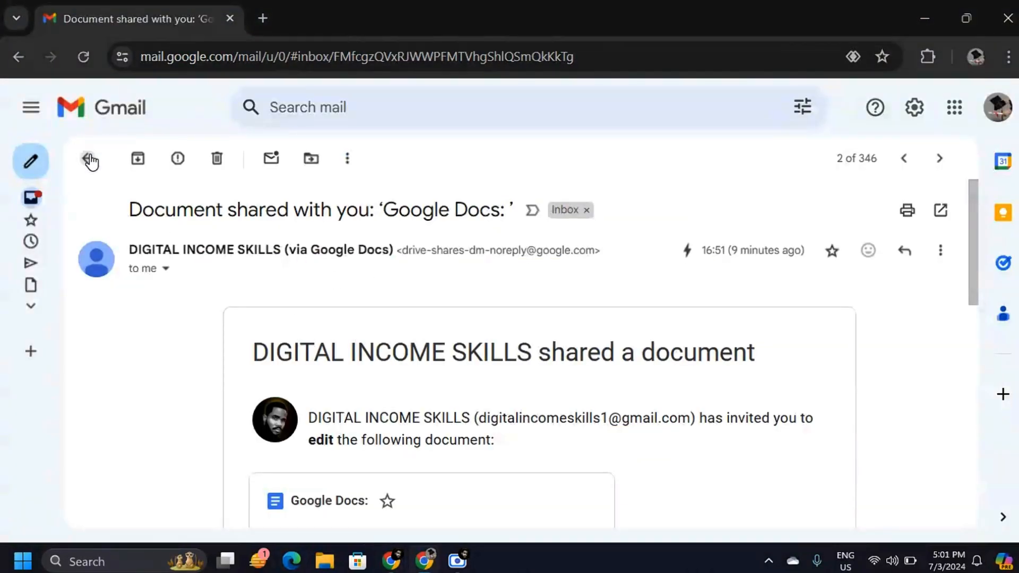
Scroll through the 'Document shared with you' email confirming editing rights.
{"action": "scroll", "scroll_direction": "down", "scroll_amount": 3}
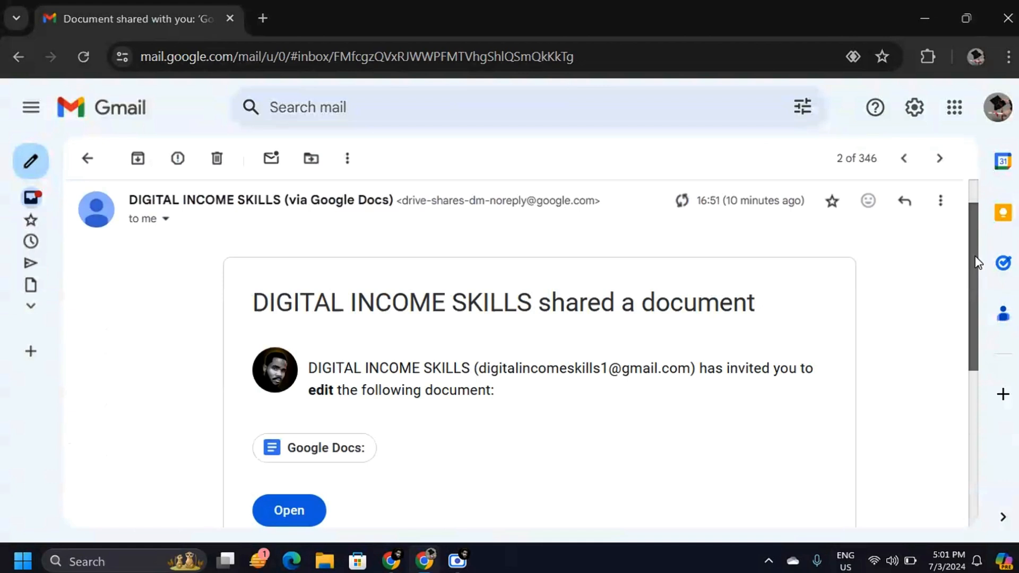
{"action": "scroll", "scroll_direction": "down", "scroll_amount": 3}
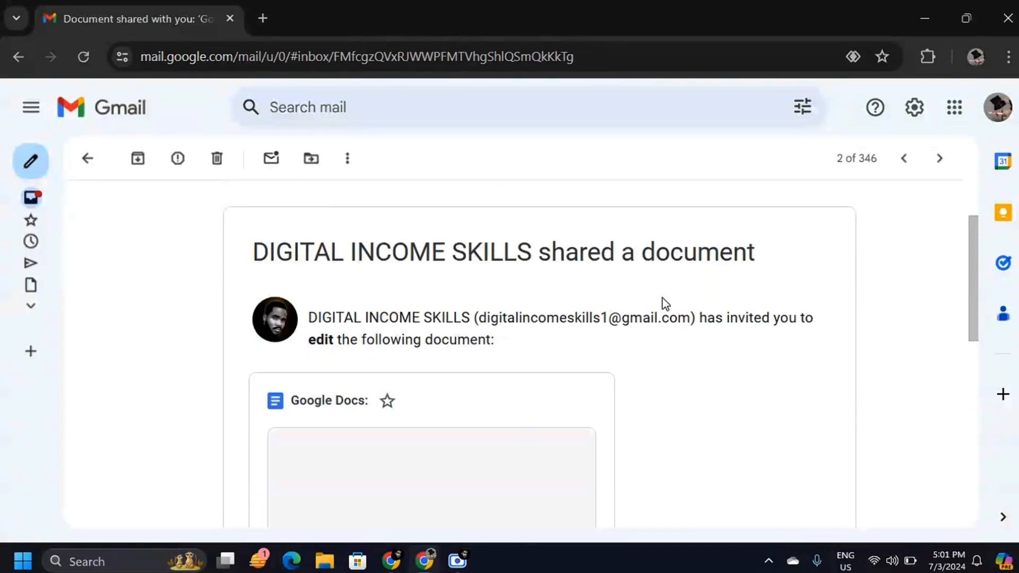
{"action": "scroll", "scroll_direction": "down", "scroll_amount": 3}
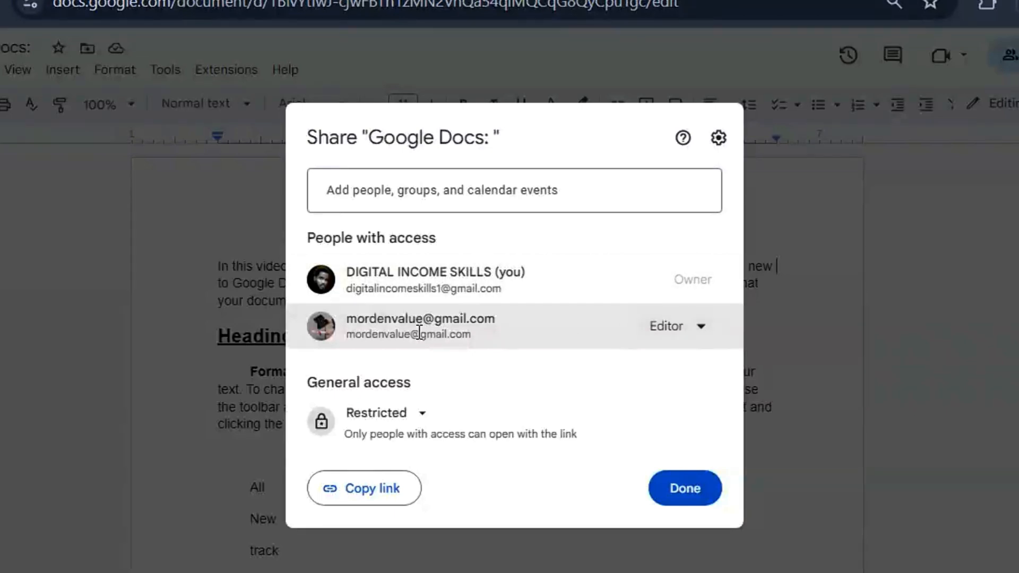
Change the collaborator's Editor role to Transfer ownership and confirm.
{"action": "left_click", "coordinate": [678, 326]}
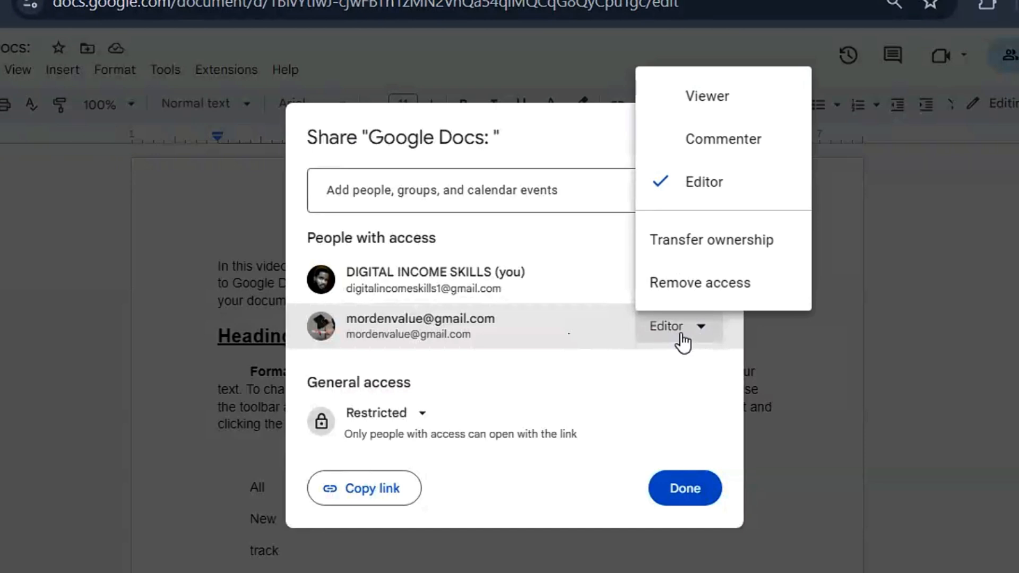
{"action": "mouse_move", "coordinate": [728, 233]}
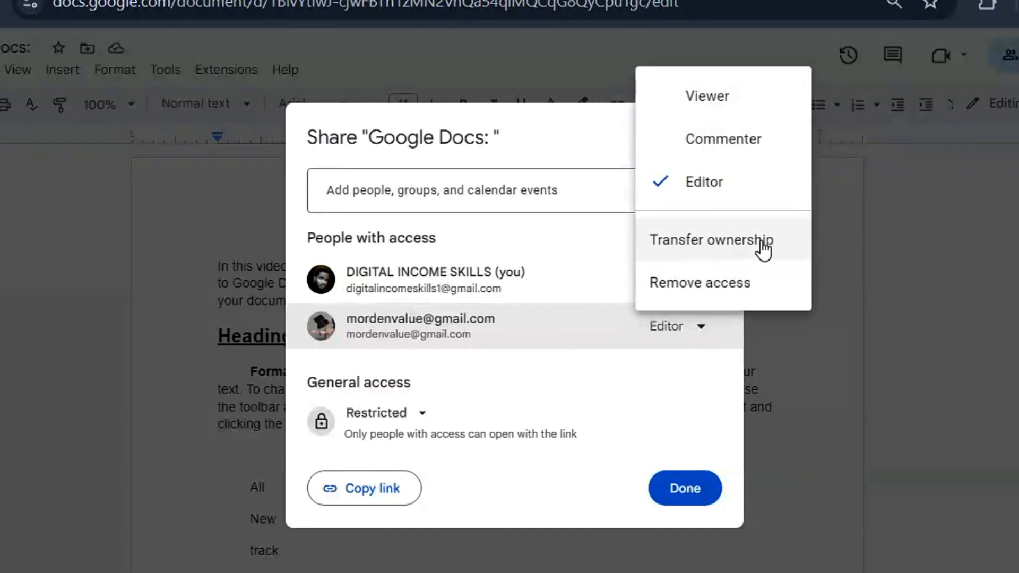
{"action": "left_click", "coordinate": [710, 240]}
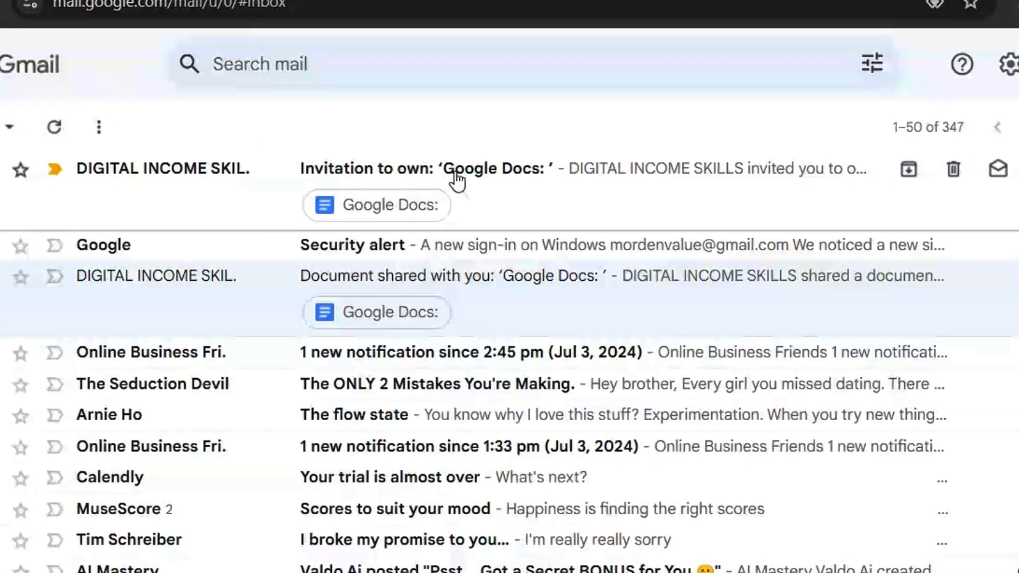
Accept ownership from the 'Invitation to own' email.
{"action": "left_click", "coordinate": [455, 169]}
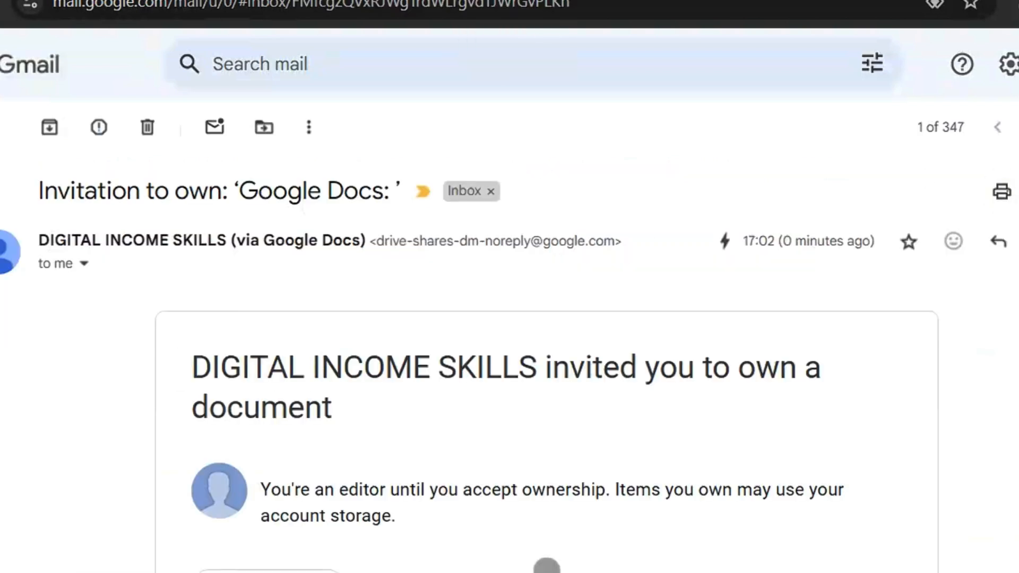
{"action": "scroll", "scroll_direction": "down", "scroll_amount": 3}
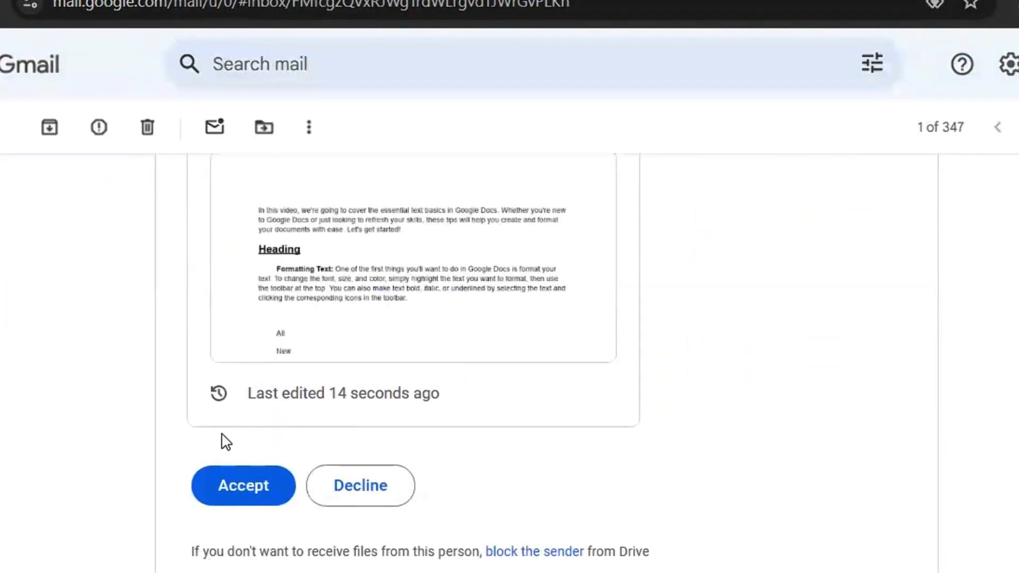
{"action": "left_click", "coordinate": [242, 485]}
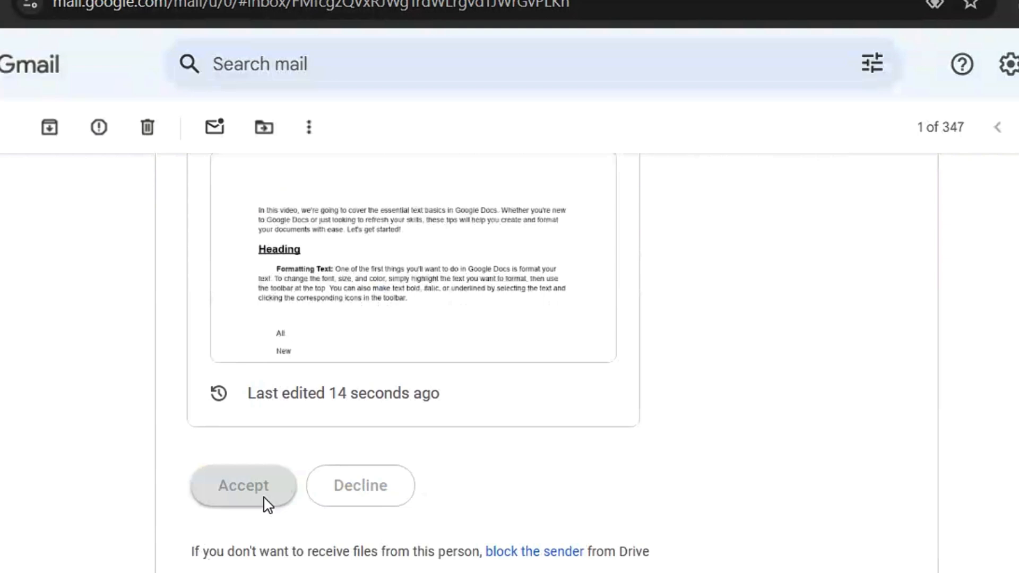
{"action": "left_click", "coordinate": [243, 485]}
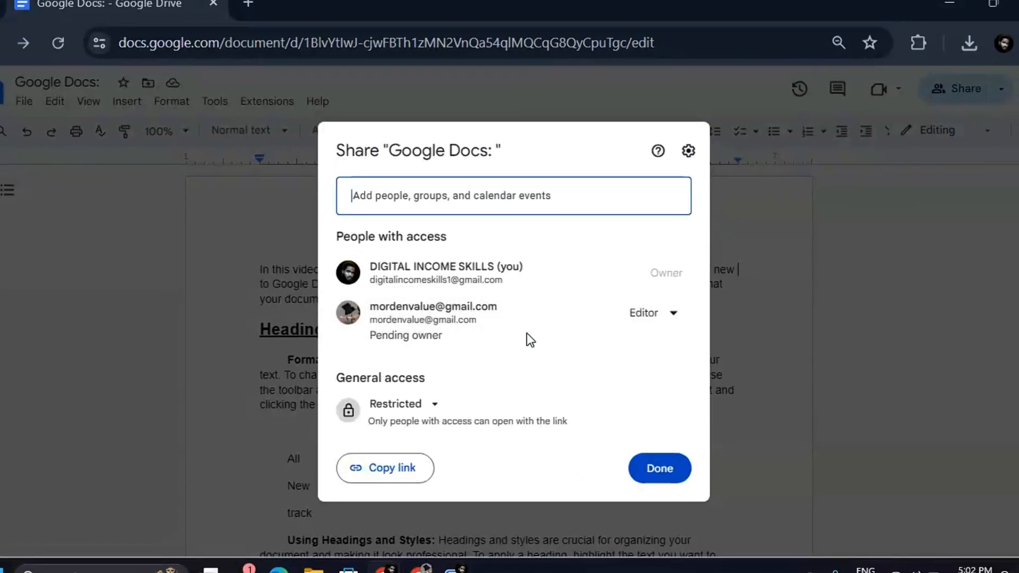
Close sharing settings, add test text 'bhbmnbmnbmnmnbmnb' in the document, and reopen Share.
{"action": "left_click", "coordinate": [658, 468]}
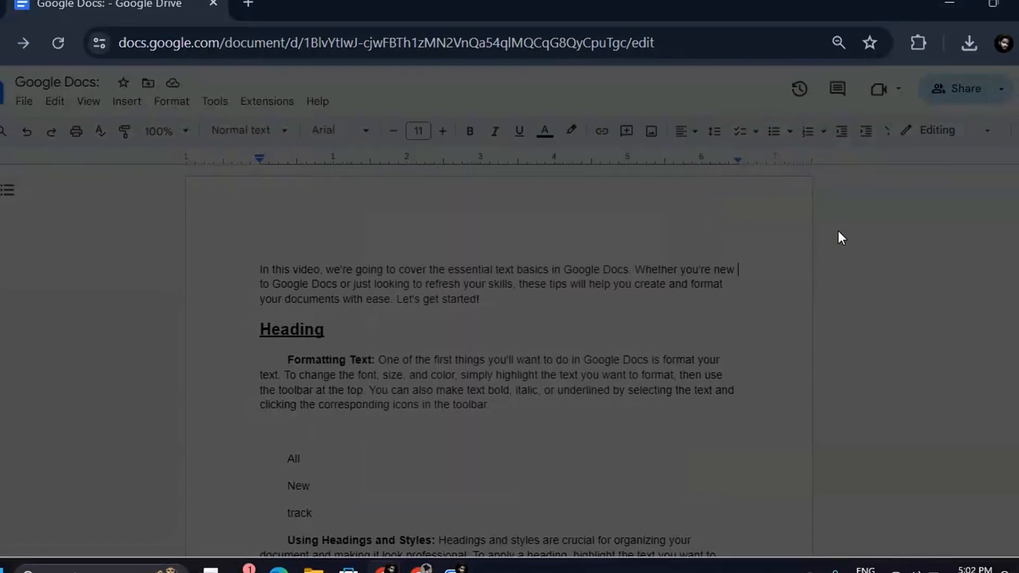
{"action": "right_click", "coordinate": [708, 268]}
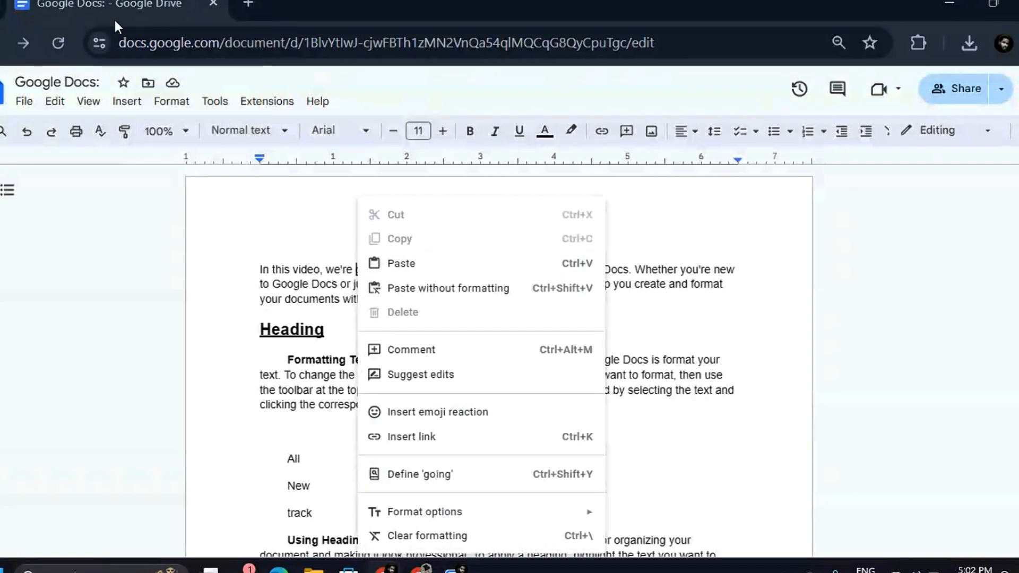
{"action": "left_click", "coordinate": [507, 319]}
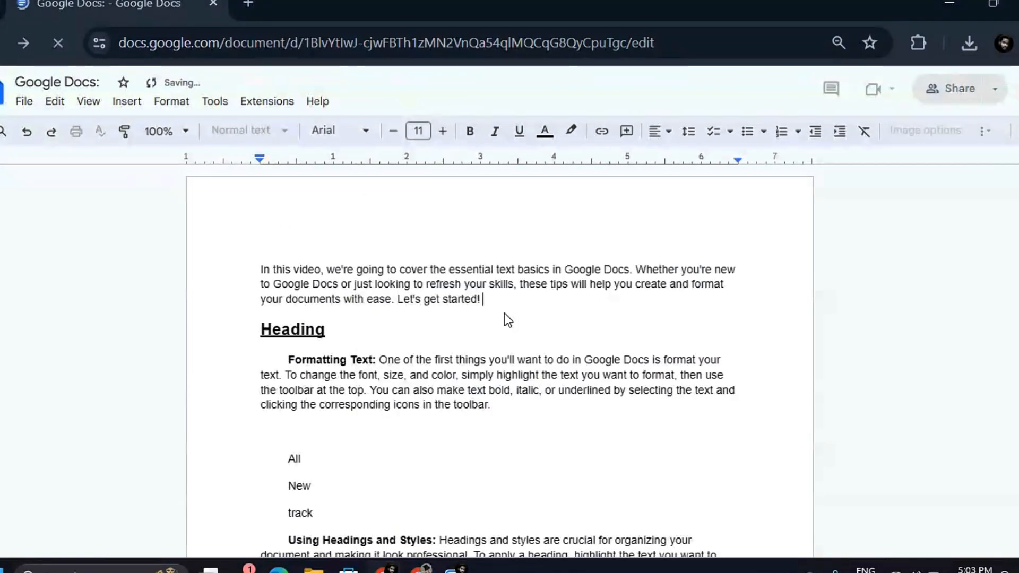
{"action": "type", "text": "bhbmnbmnbmnmnbmnb"}
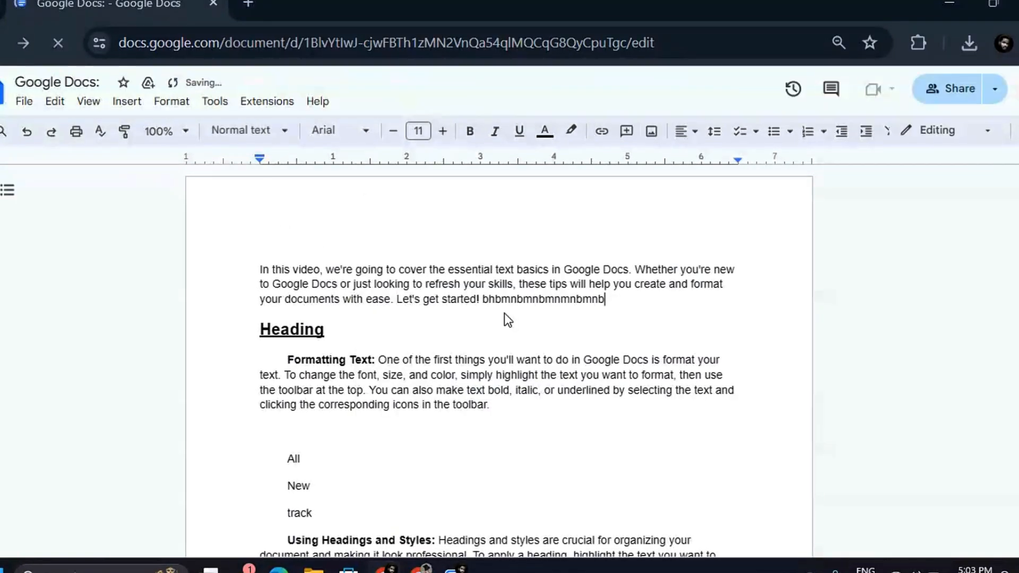
{"action": "left_click", "coordinate": [955, 88]}
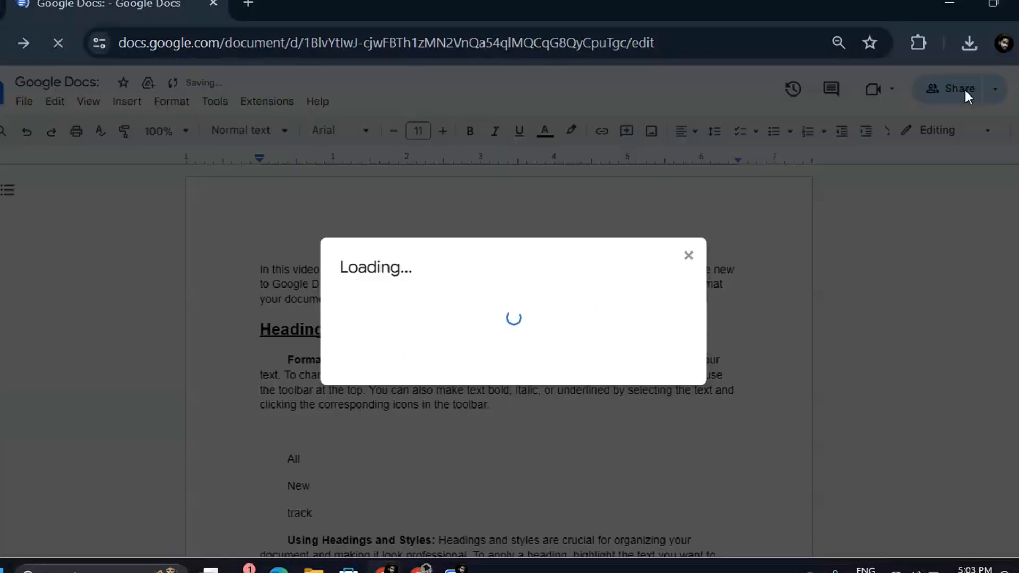
Verify the access list shows the new Owner and the original account as Editor.
{"action": "left_click", "coordinate": [955, 89]}
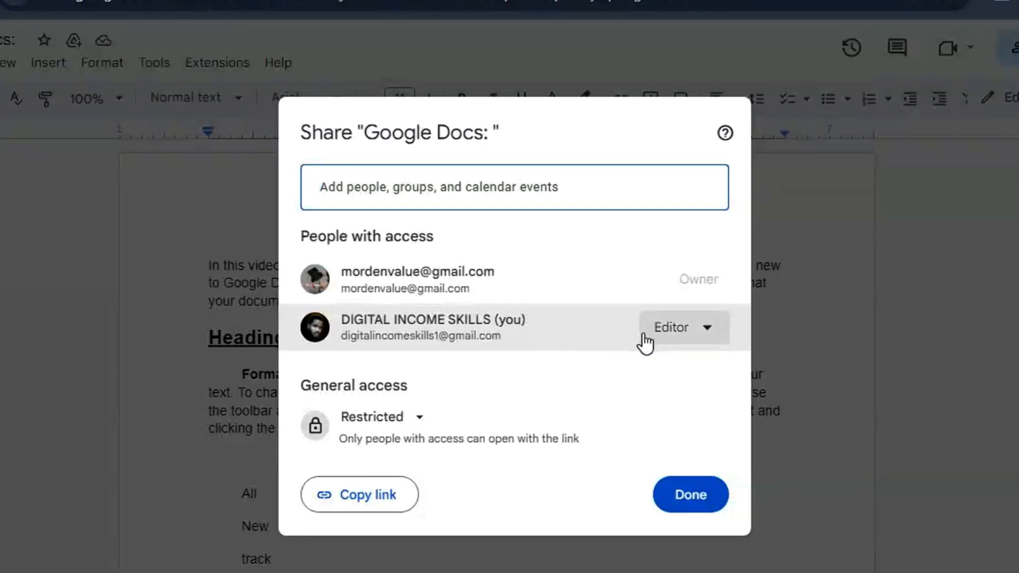
{"action": "left_click", "coordinate": [513, 187]}
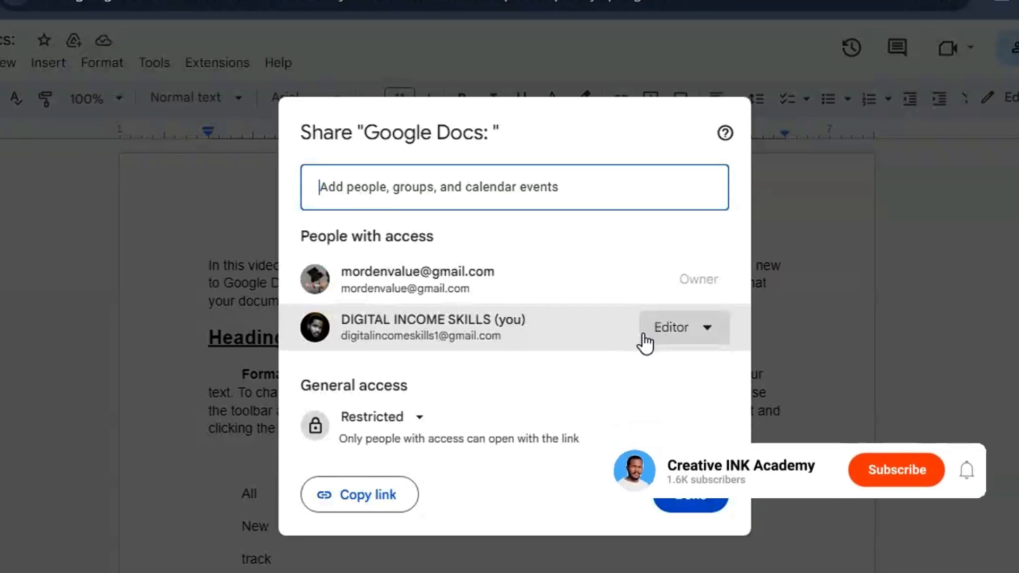
{"action": "left_click", "coordinate": [896, 470]}
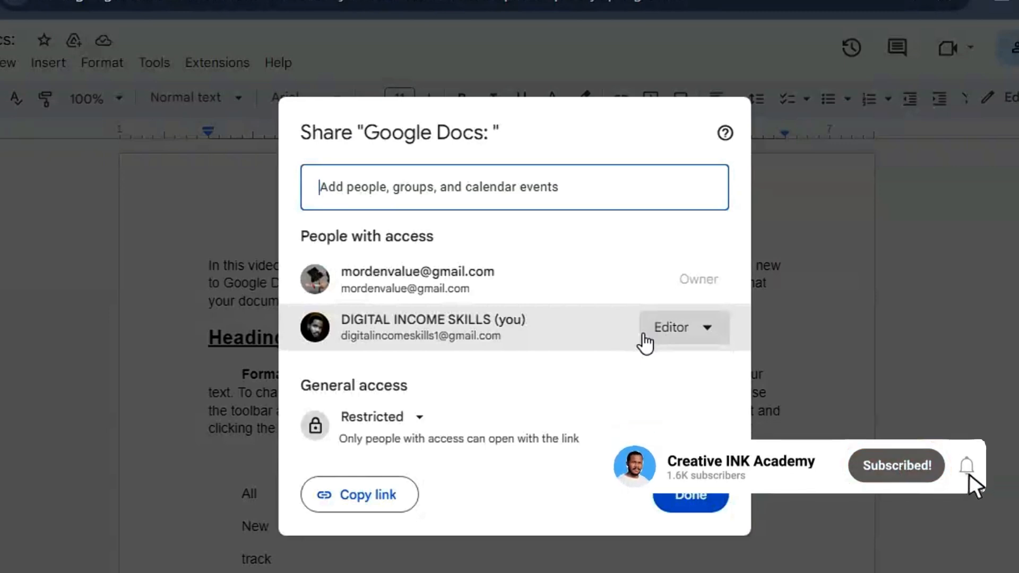